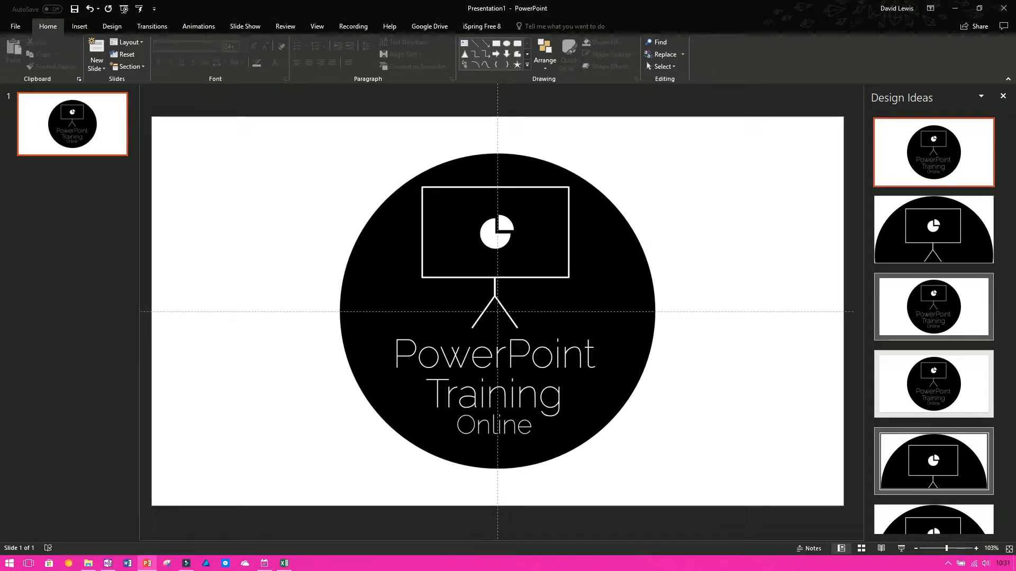
Close the Design Ideas pane and acknowledge the 'Design for impact' tip with Got it.
left_click(1002, 97)
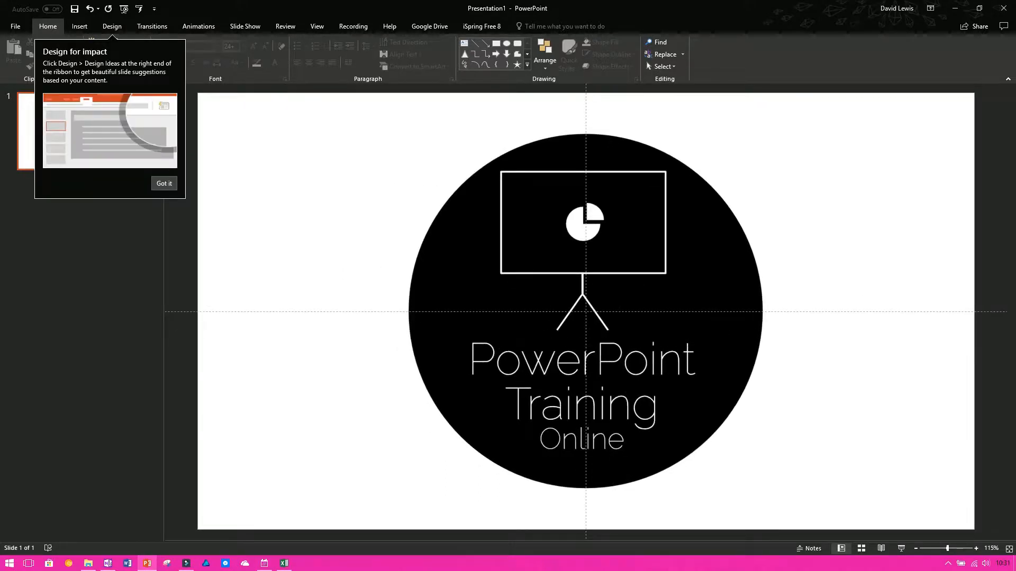
left_click(164, 183)
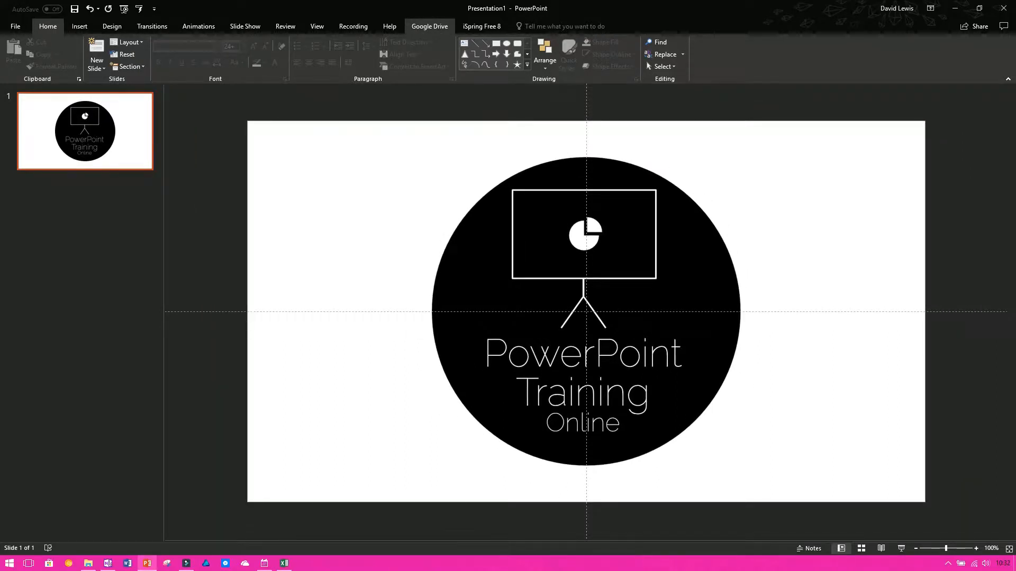
Switch to the View ribbon so the Guides display setting can be checked.
left_click(316, 26)
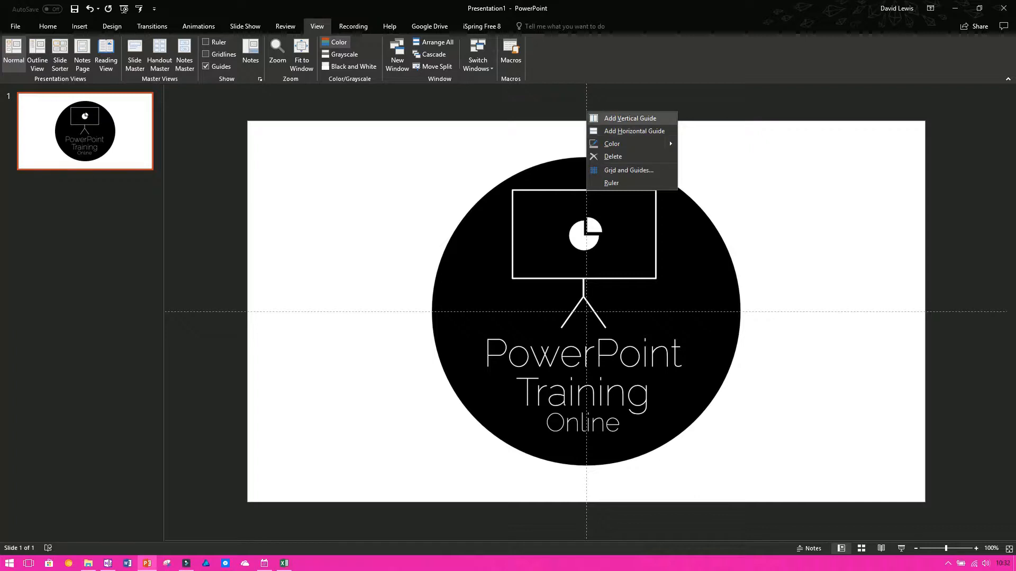
Add a vertical guide beside the logo's screen frame from the guide context menu.
left_click(629, 118)
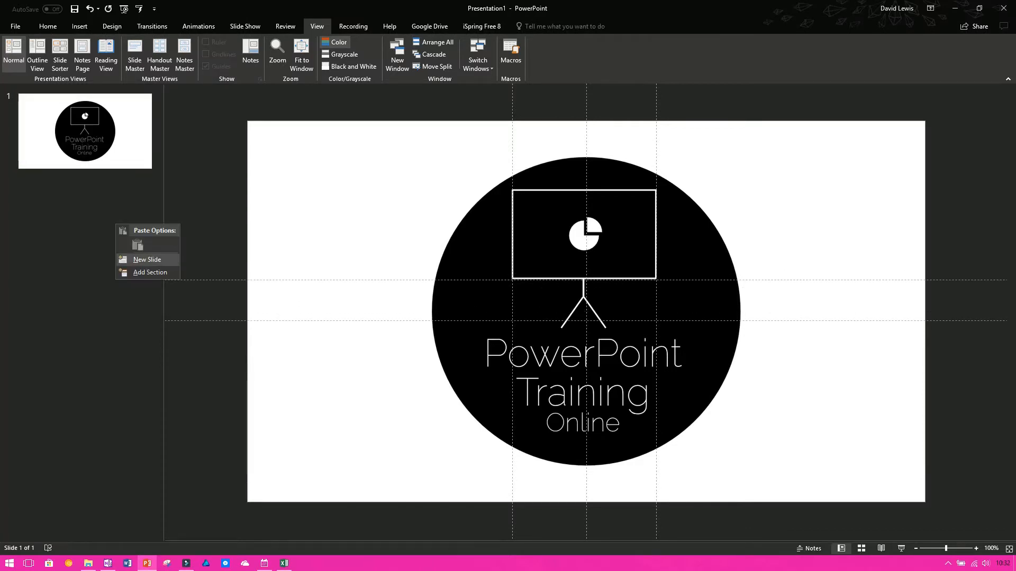
Insert a new title-and-content slide, shift the centre vertical guide right, and return to slide 1.
left_click(147, 259)
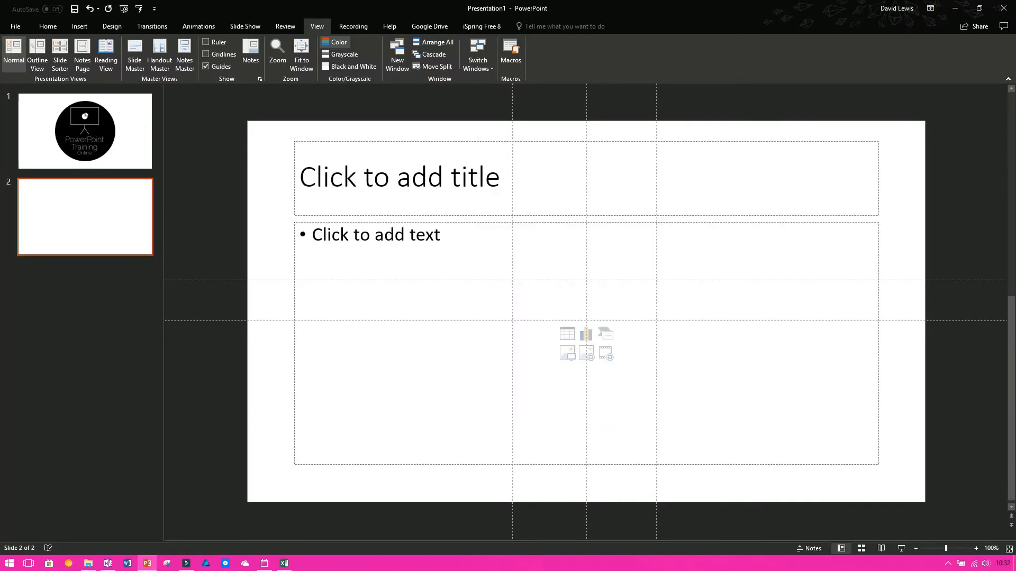
left_click(85, 131)
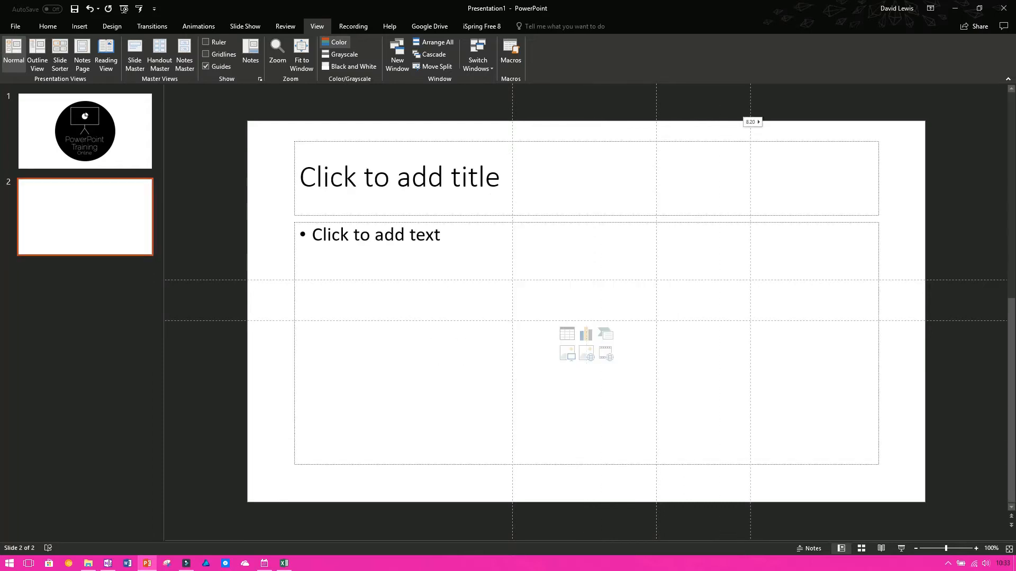
left_click(85, 131)
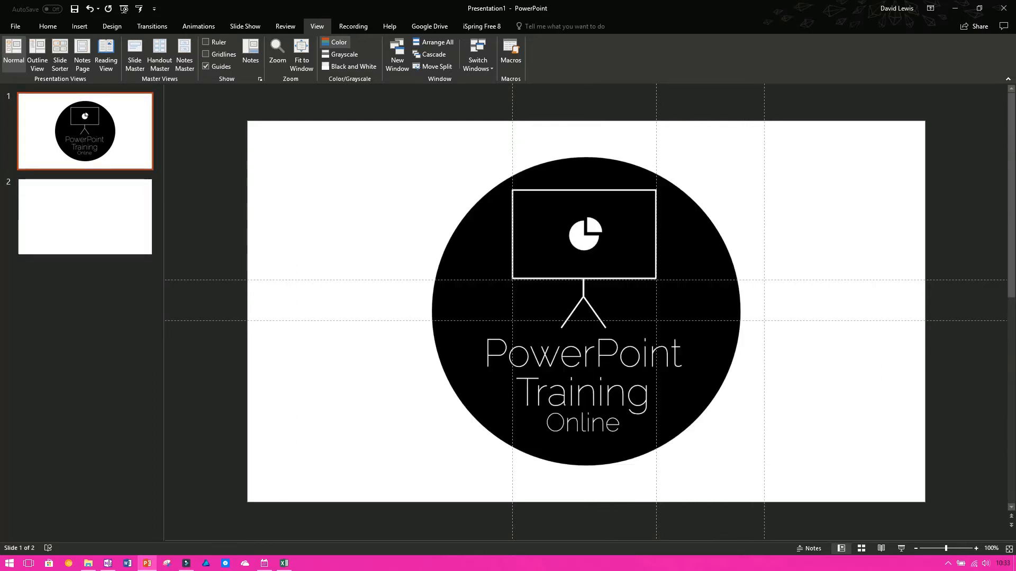